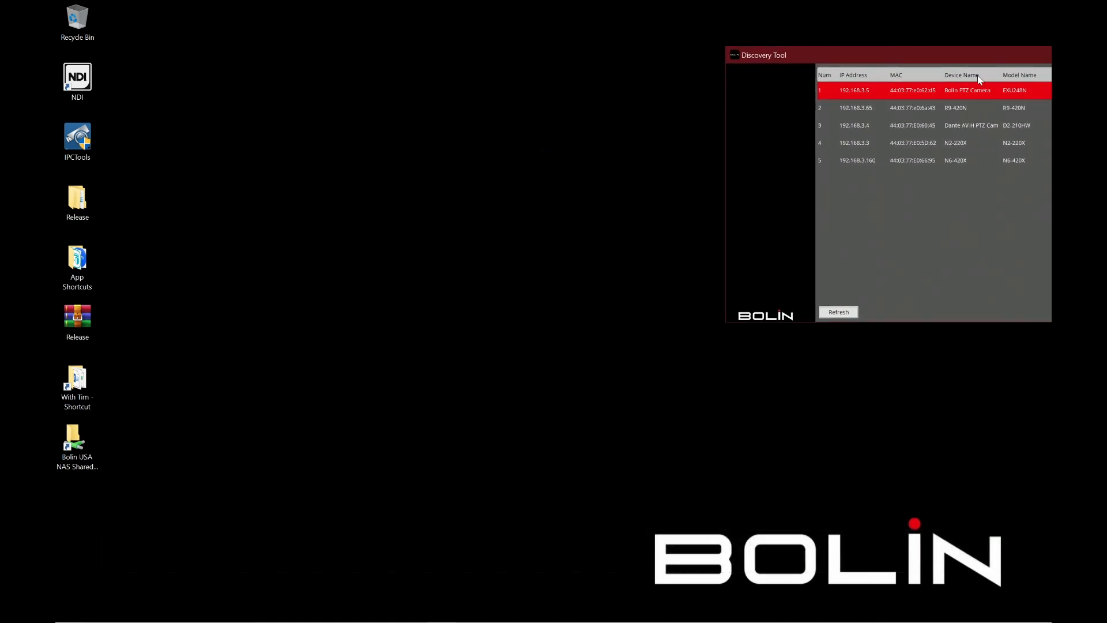
{"action": "mouse_move", "coordinate": [868, 161]}
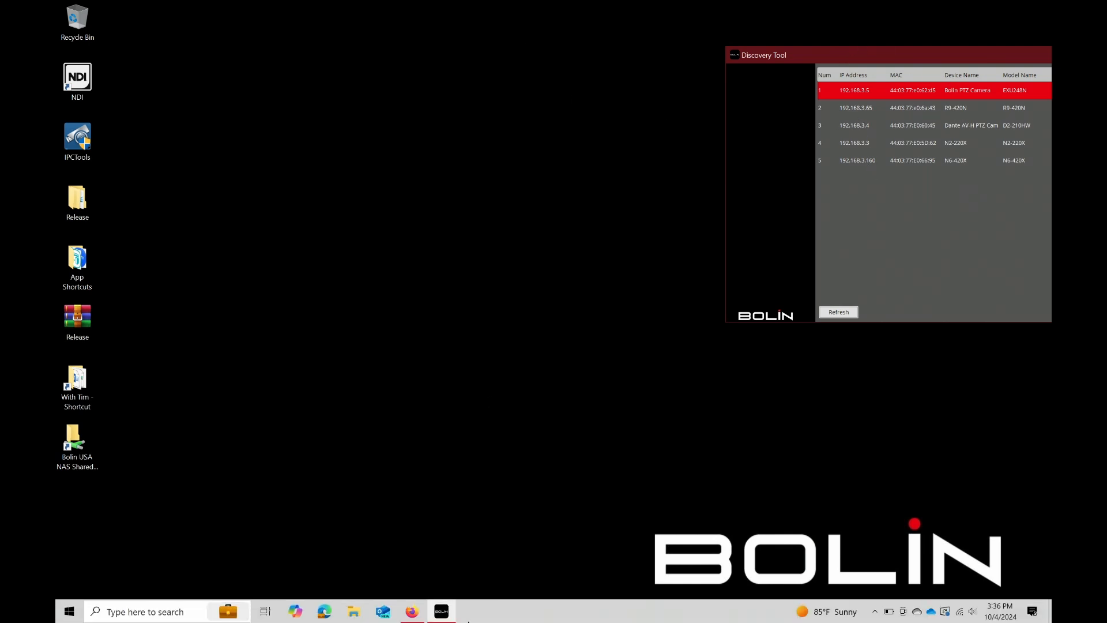
Load the keyboard login page at 192.168.3.6 in Firefox and enter the admin credentials
{"action": "left_click", "coordinate": [412, 611]}
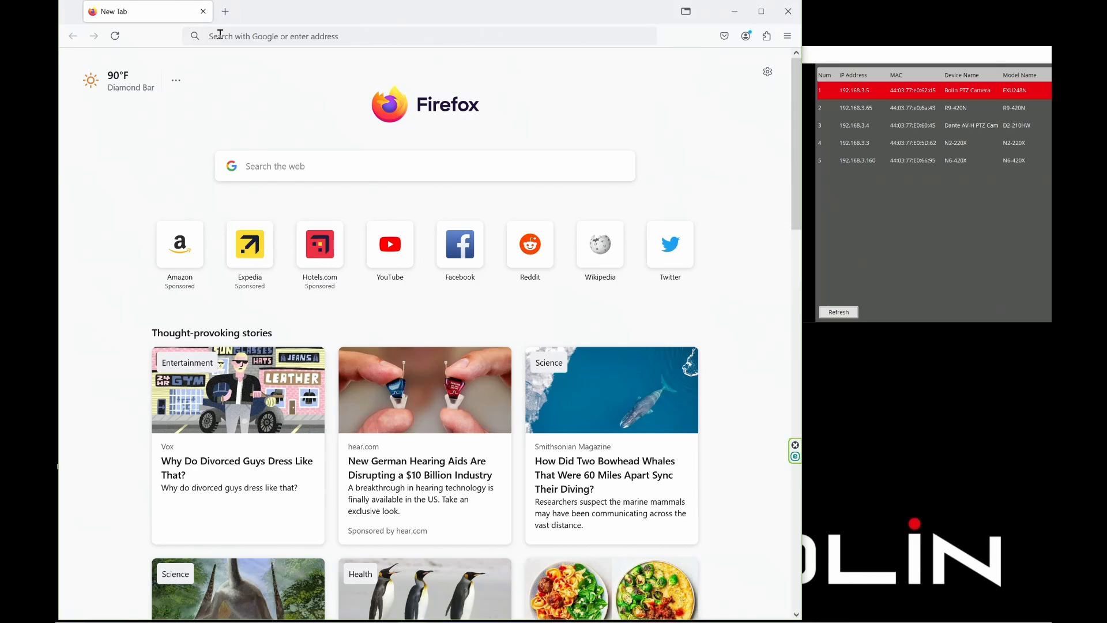
{"action": "left_click", "coordinate": [416, 36]}
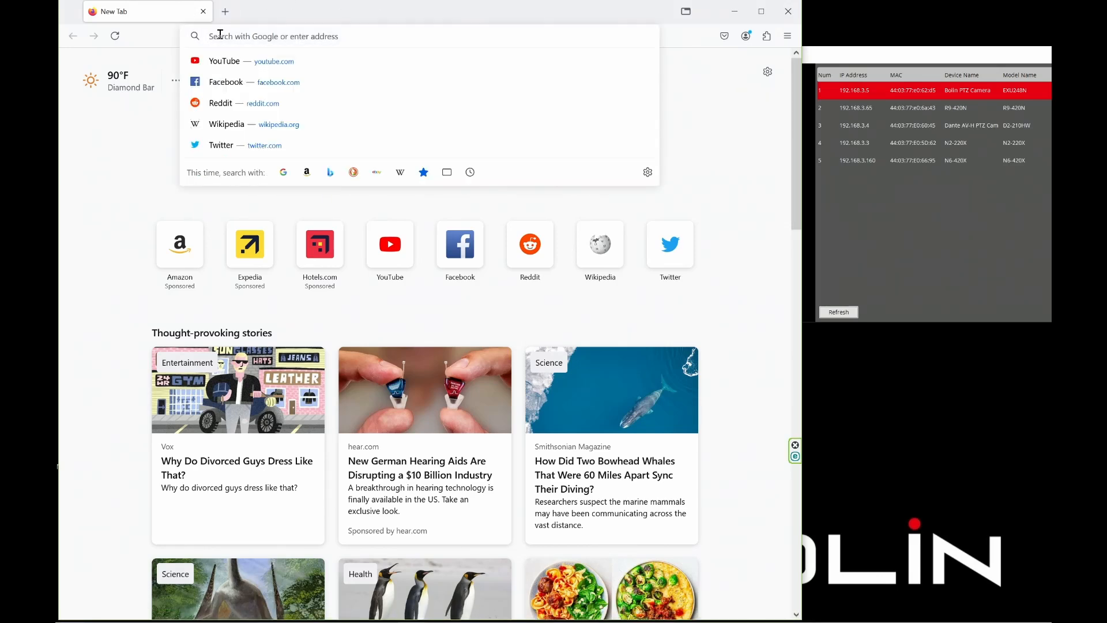
{"action": "type", "text": "192.168.3.6/login.html"}
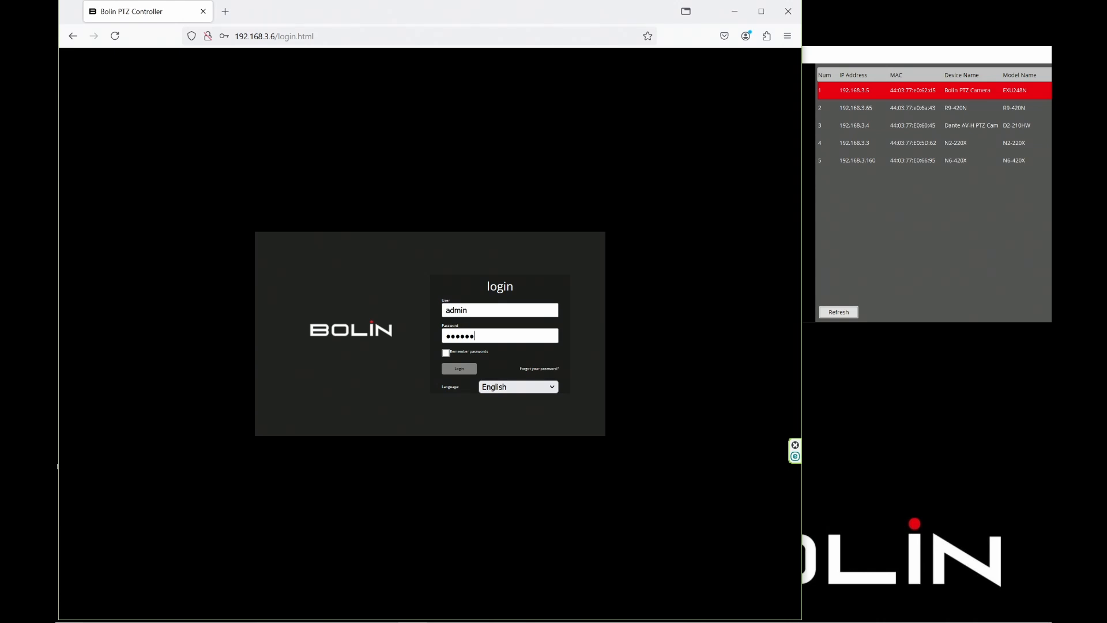
{"action": "type", "text": "•"}
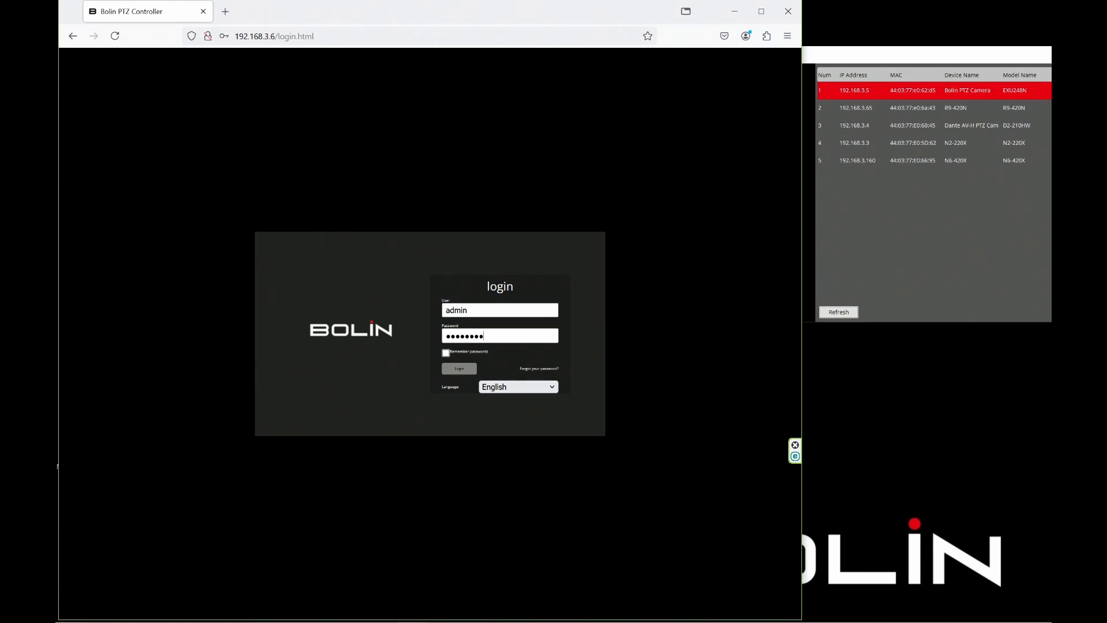
Log in to the KBD-1020N and go to the Search page for Visca IP cameras
{"action": "left_click", "coordinate": [458, 368]}
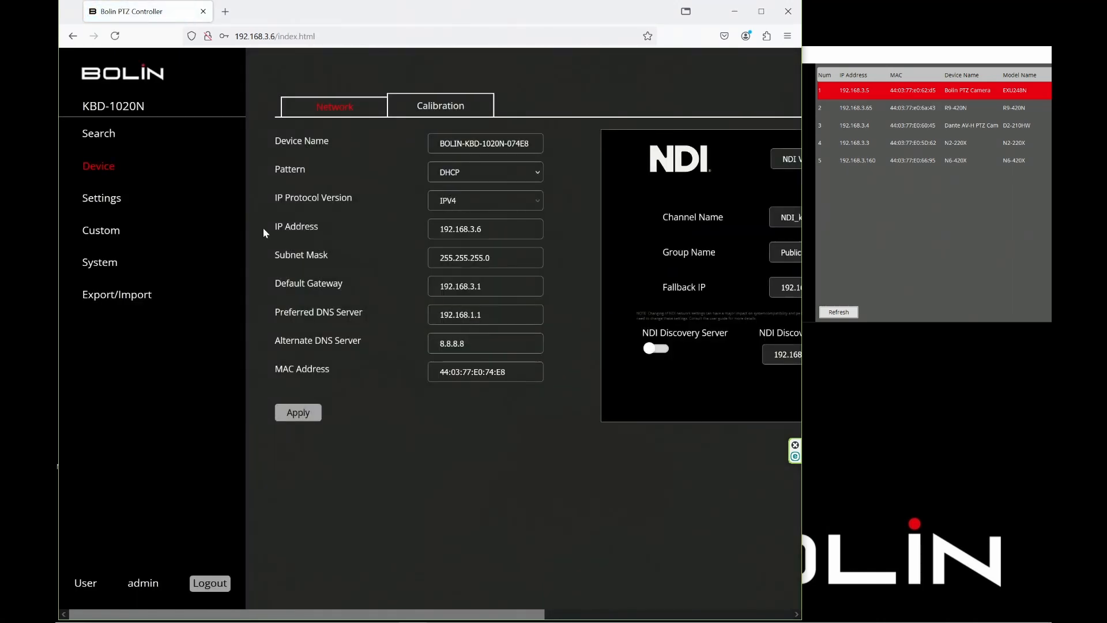
{"action": "left_click", "coordinate": [98, 134]}
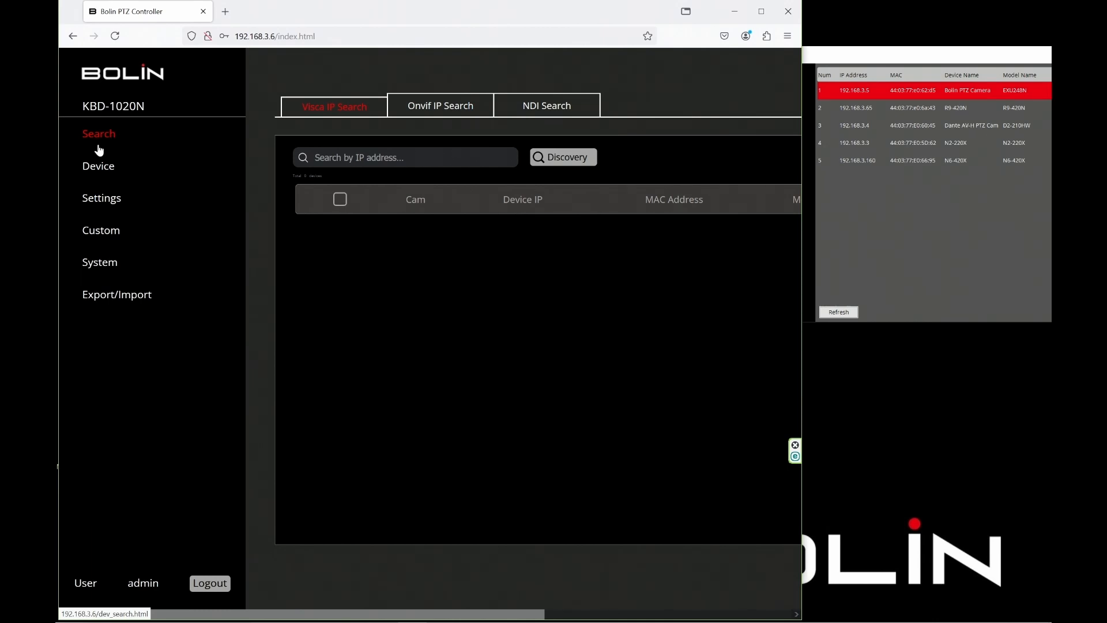
Run a Visca IP discovery and check all five found cameras in the results list
{"action": "left_click", "coordinate": [563, 157]}
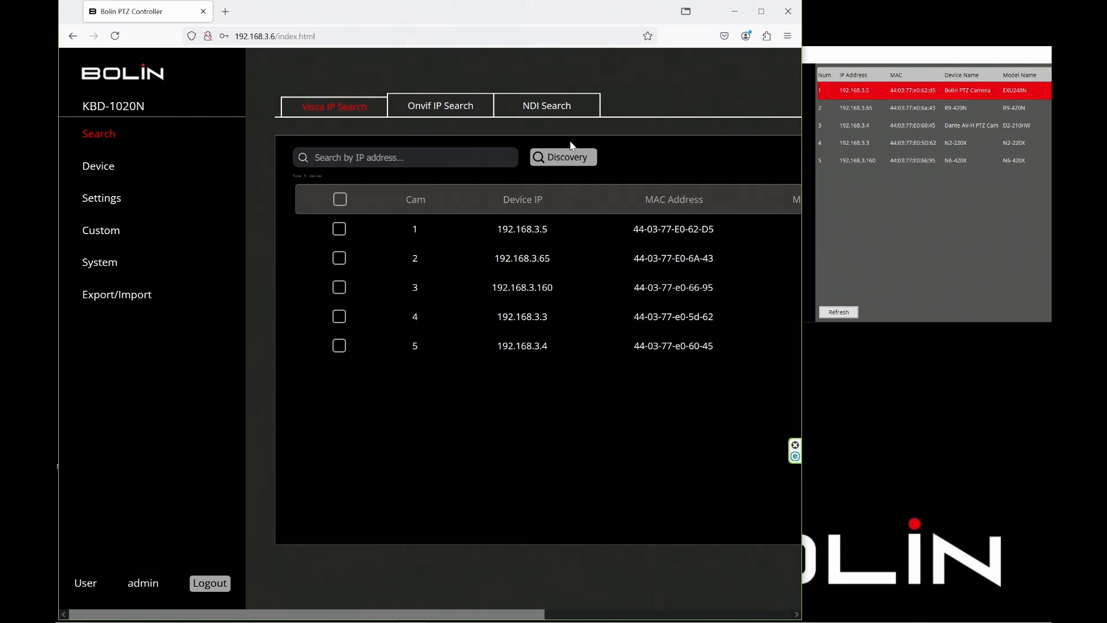
{"action": "left_click", "coordinate": [339, 199]}
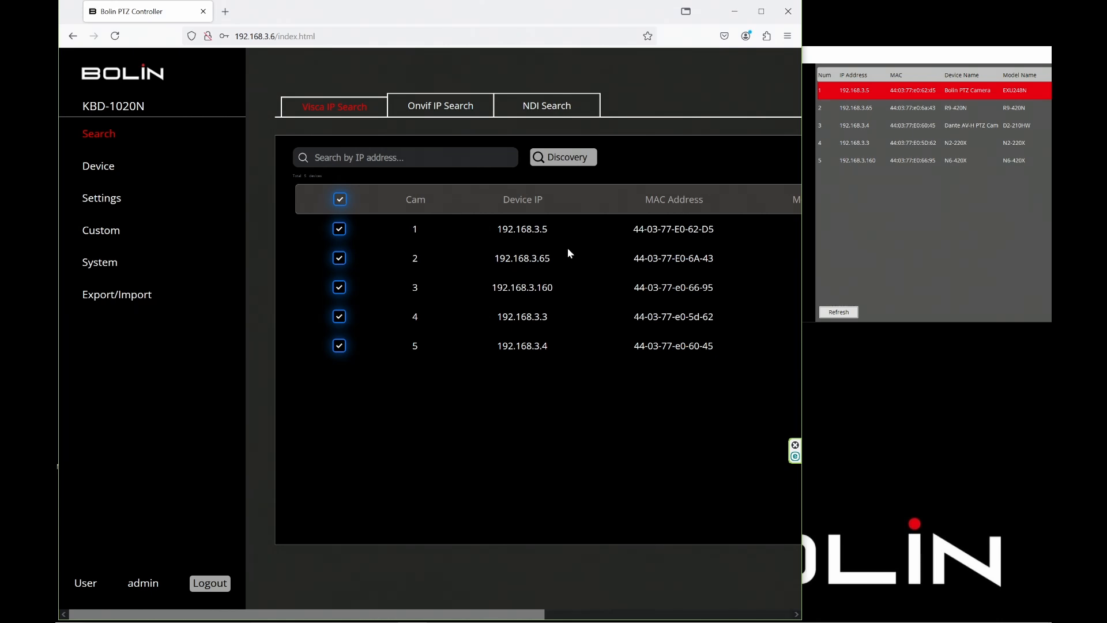
{"action": "mouse_move", "coordinate": [996, 81]}
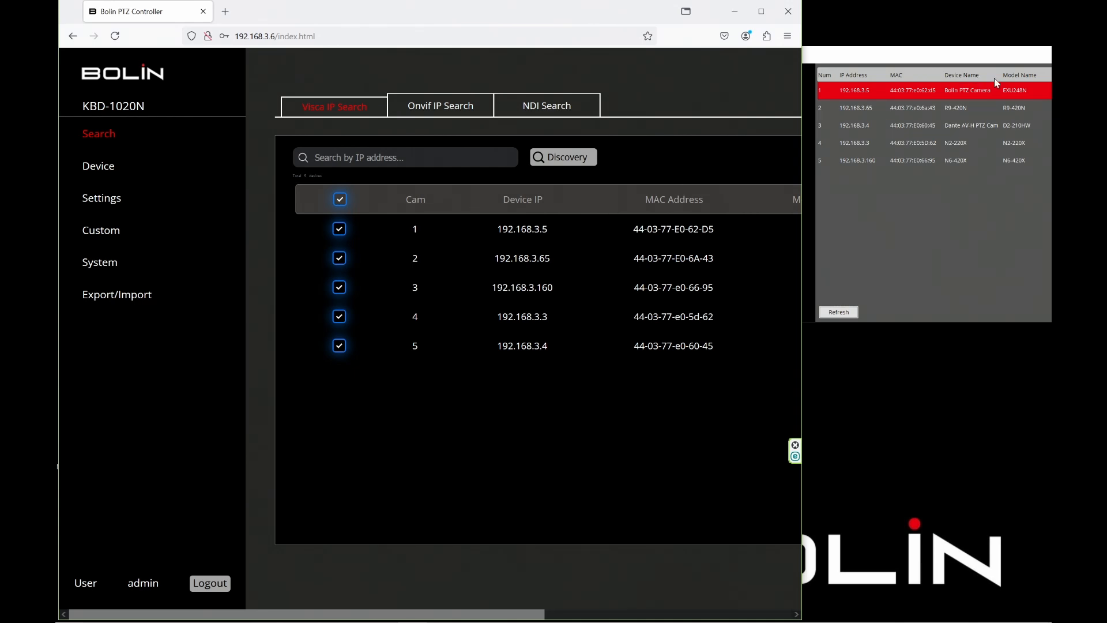
{"action": "mouse_move", "coordinate": [798, 129]}
{"action": "type", "text": "2"}
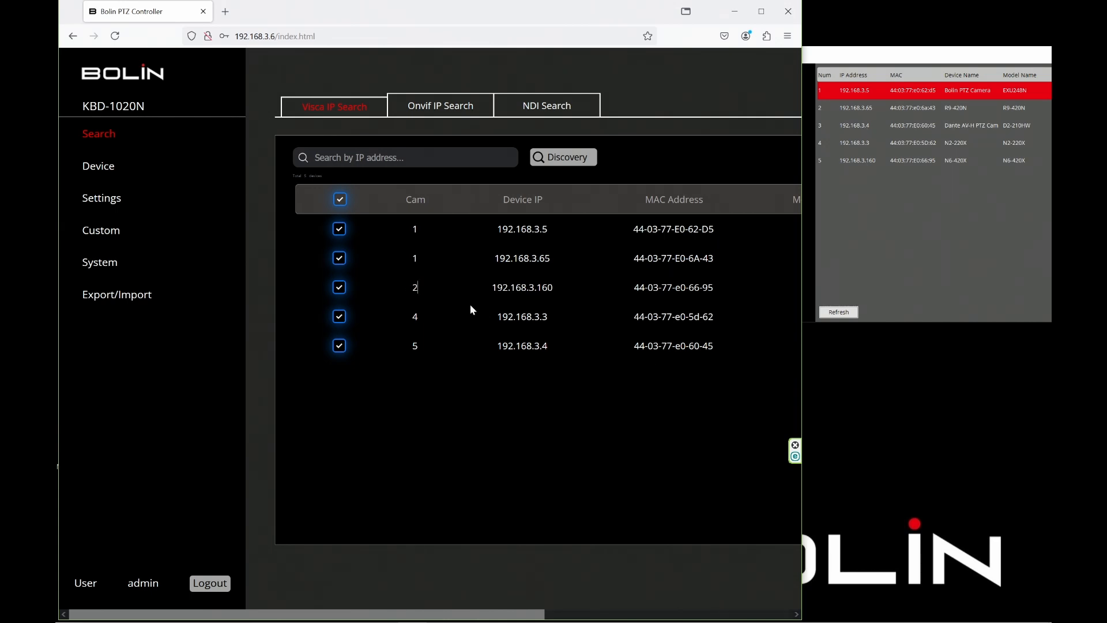
Renumber cameras in the Cam column, including 192.168.3.5 as camera 5
{"action": "double_click", "coordinate": [415, 345]}
{"action": "type", "text": "3"}
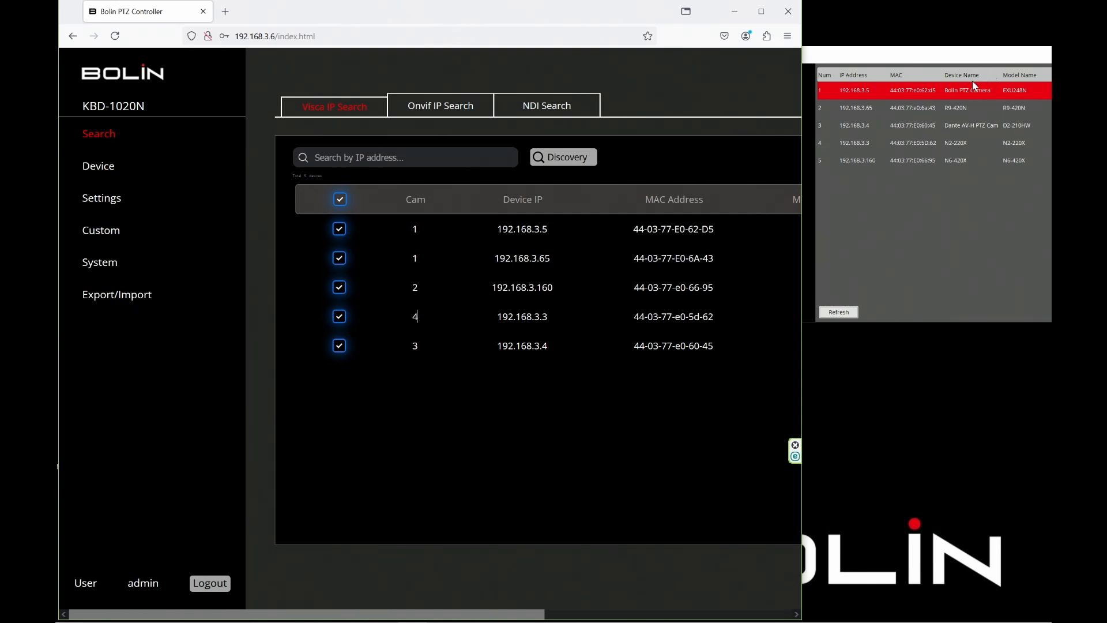
{"action": "mouse_move", "coordinate": [864, 95]}
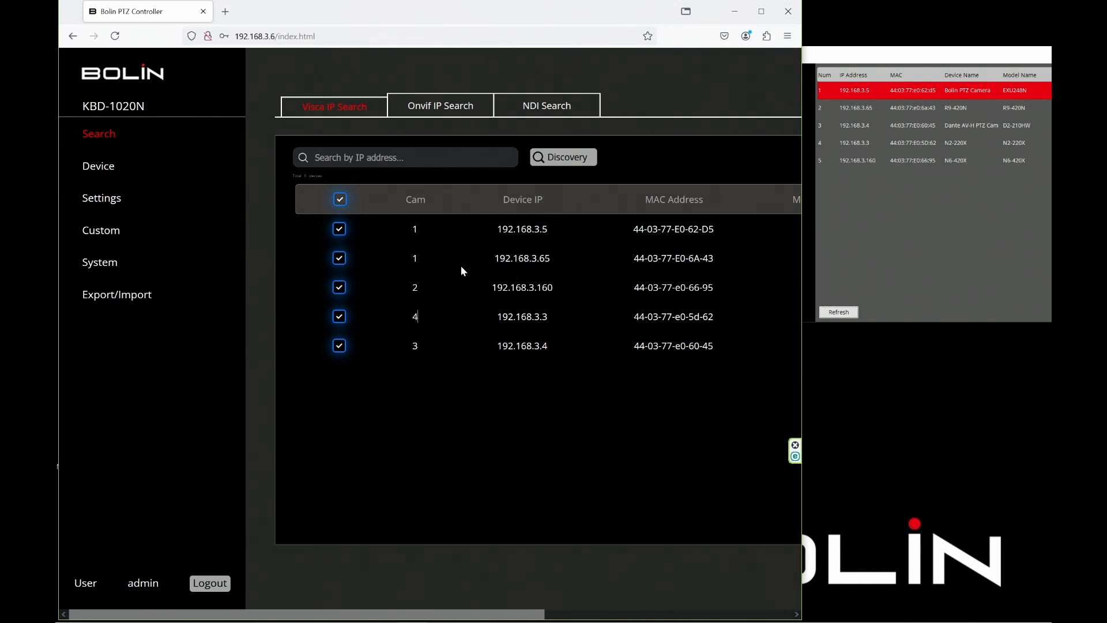
{"action": "double_click", "coordinate": [414, 228]}
{"action": "type", "text": "5"}
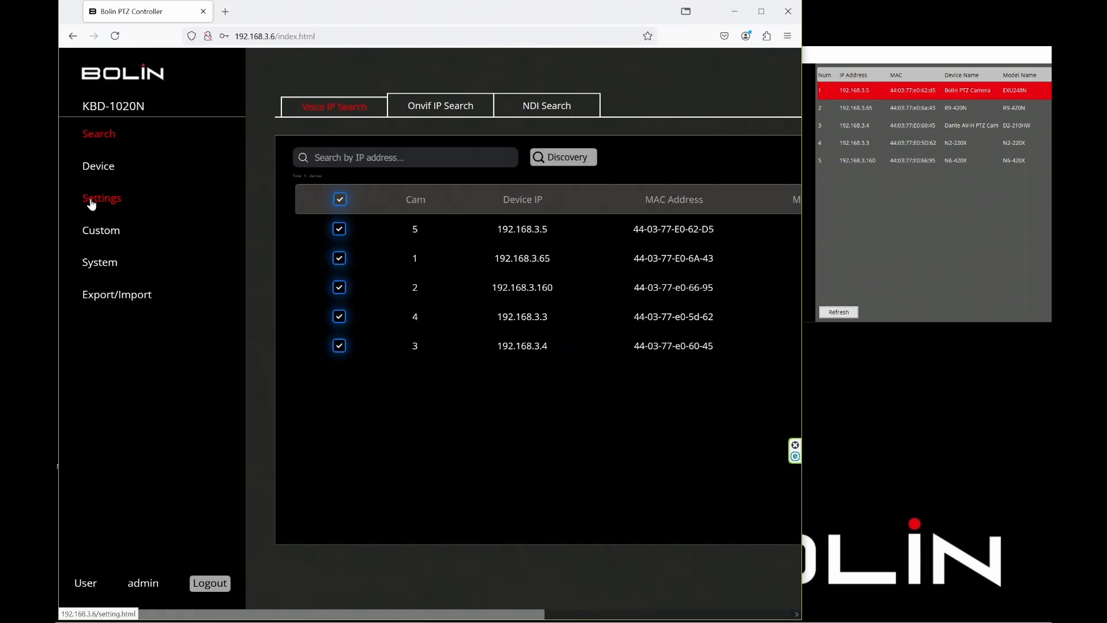
Edit camera 1 from the Settings list and begin typing the title 'Stage'
{"action": "left_click", "coordinate": [101, 198]}
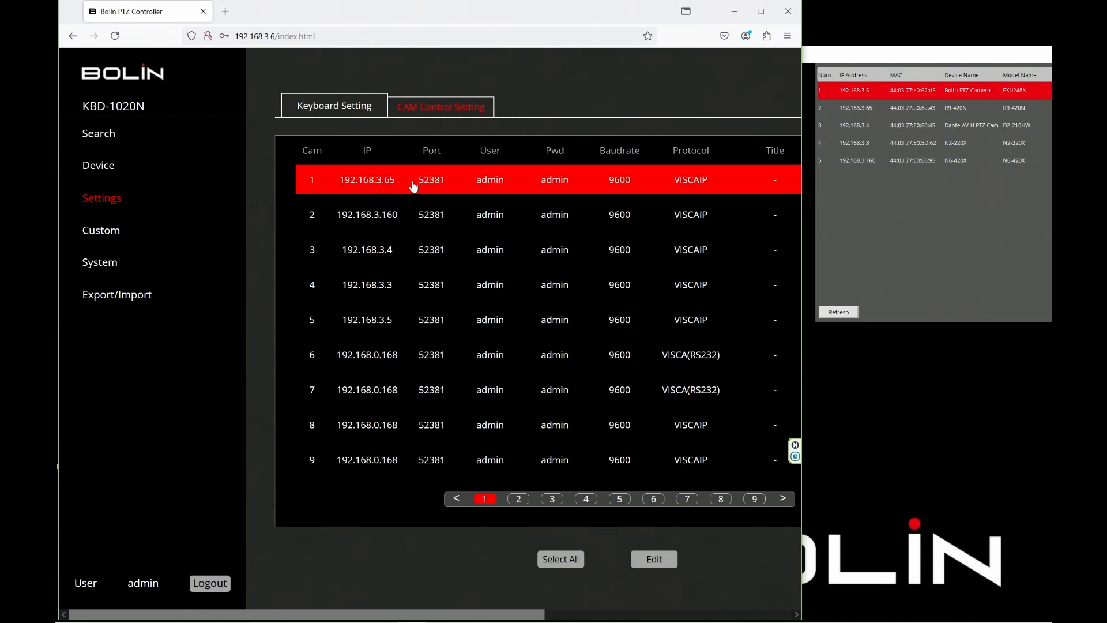
{"action": "mouse_move", "coordinate": [399, 187]}
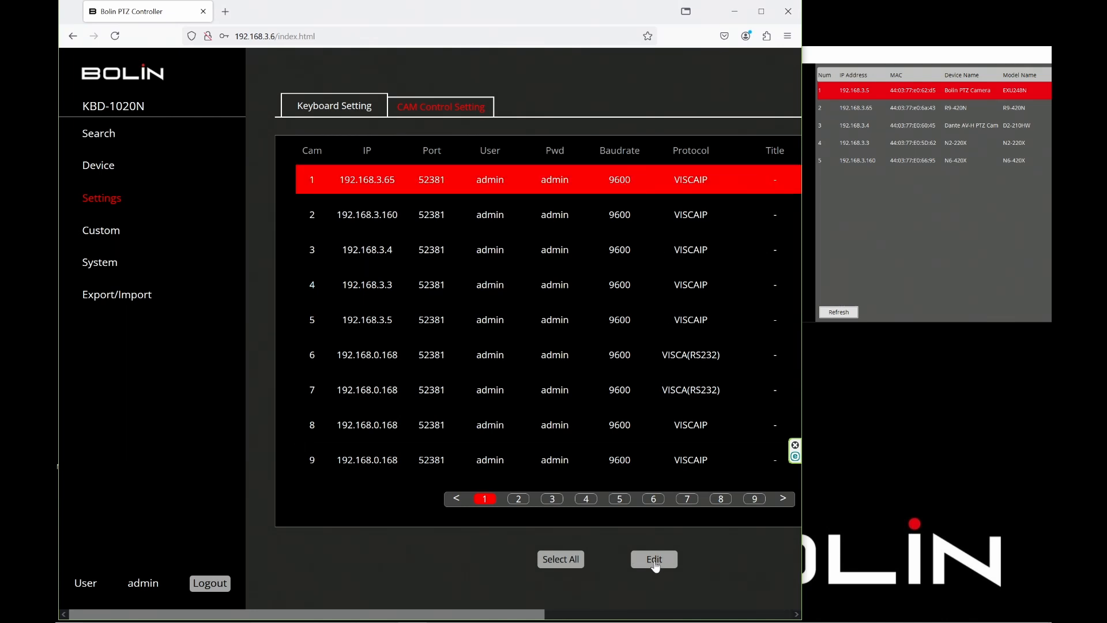
{"action": "left_click", "coordinate": [653, 559]}
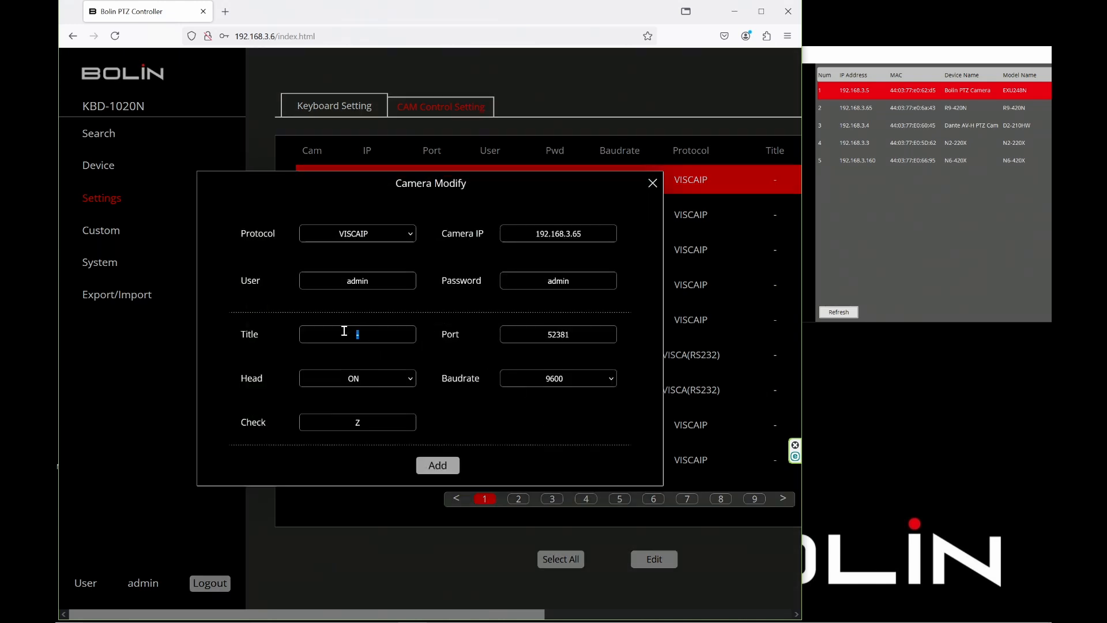
{"action": "type", "text": "Stagge"}
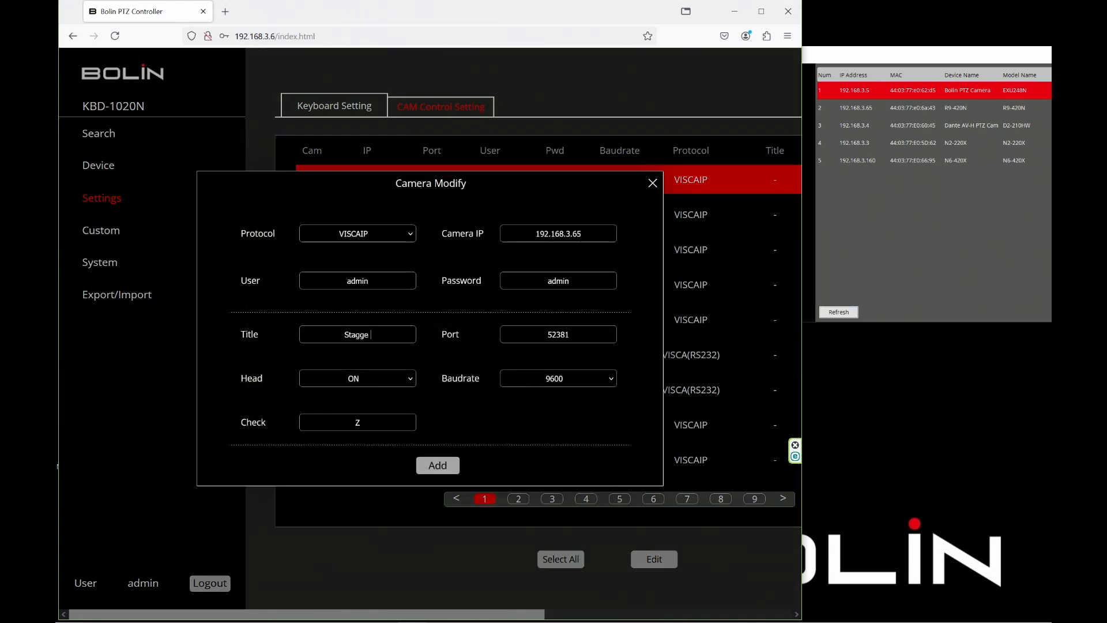